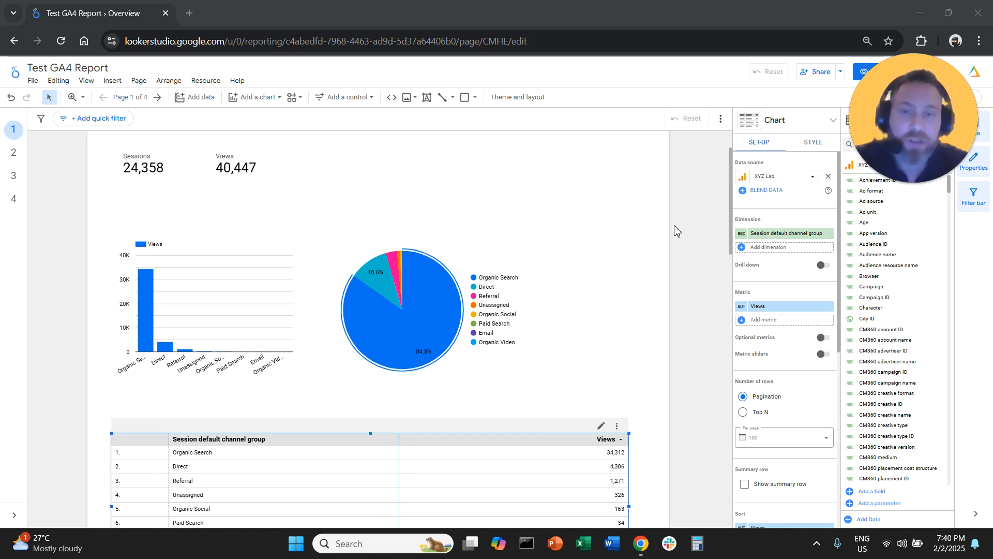
{"action": "mouse_move", "coordinate": [373, 120]}
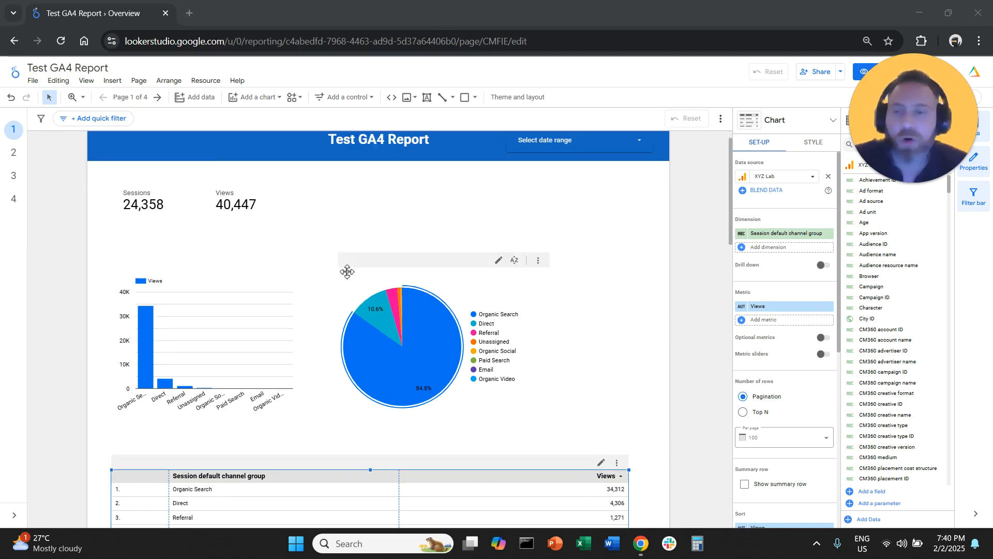
Step: Rename the Sessions scorecard's metric to 'This is the new metric name'
{"action": "scroll", "scroll_direction": "down", "scroll_amount": 3}
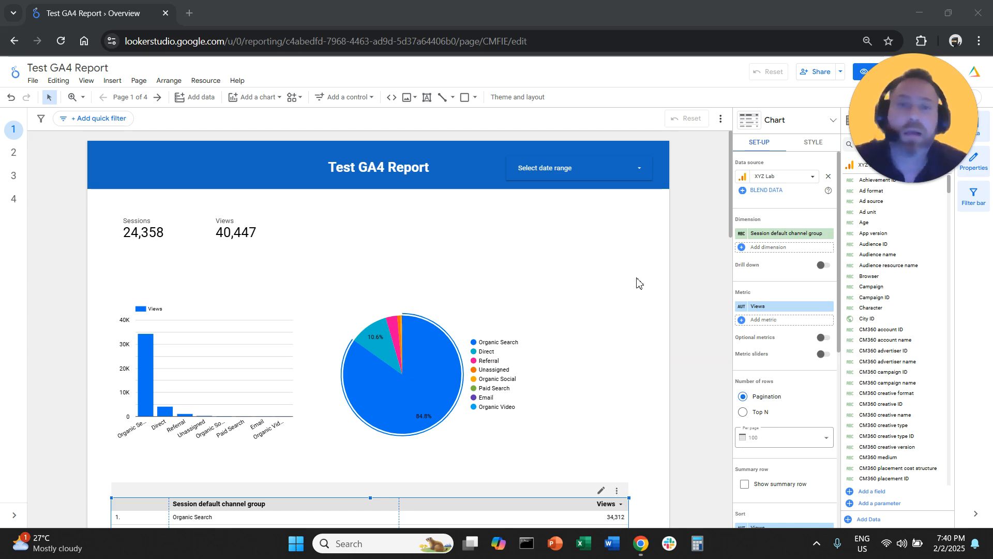
{"action": "mouse_move", "coordinate": [607, 272]}
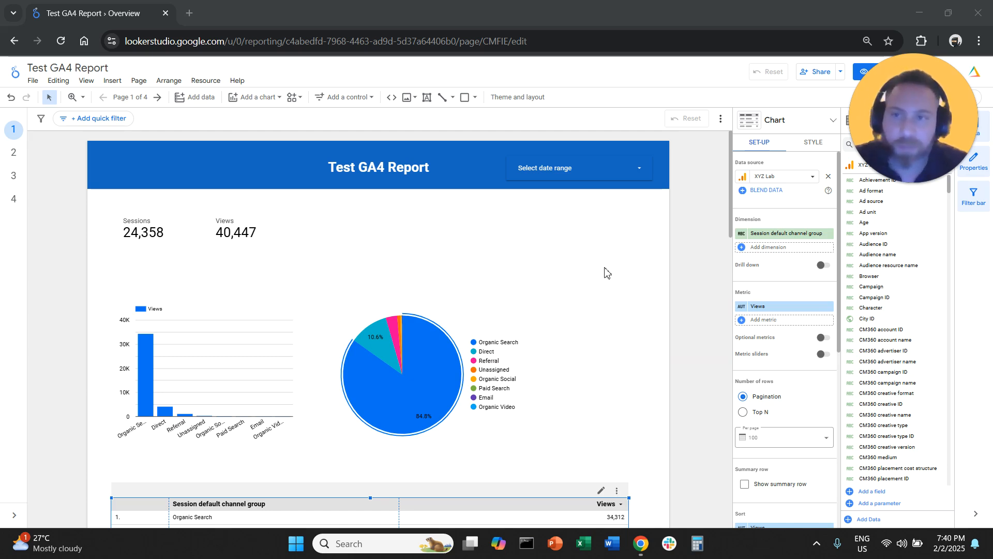
{"action": "left_click", "coordinate": [148, 237]}
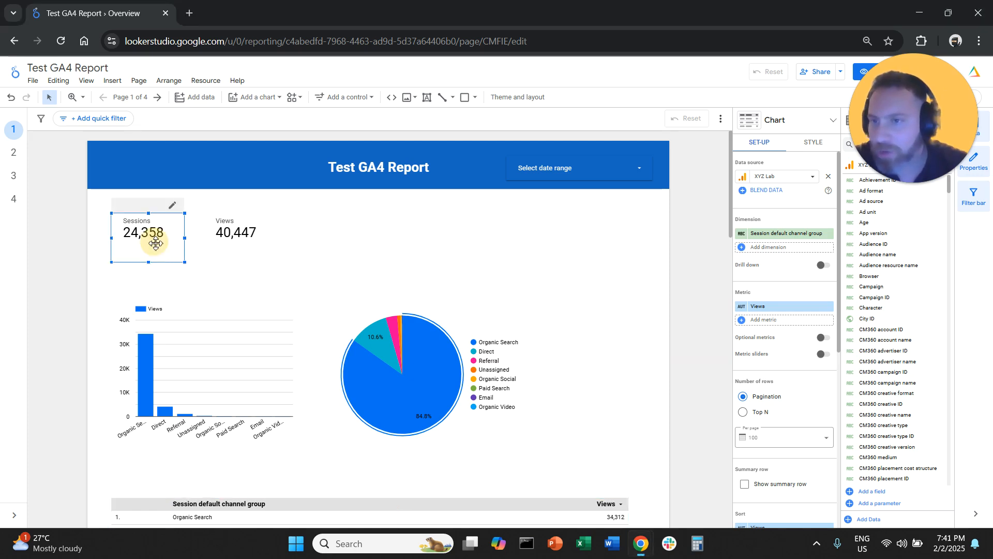
{"action": "left_click", "coordinate": [143, 231]}
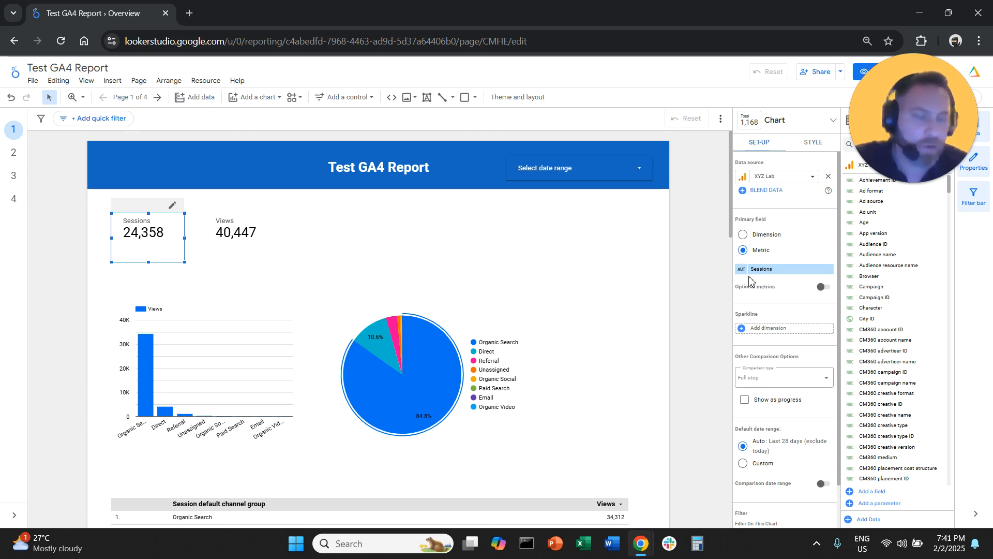
{"action": "left_click", "coordinate": [762, 268]}
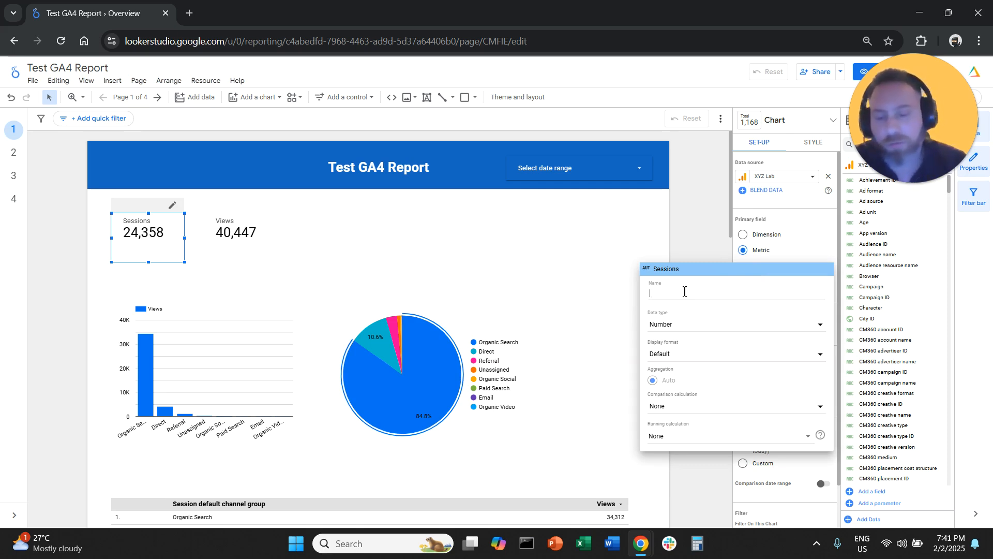
{"action": "type", "text": "This is"}
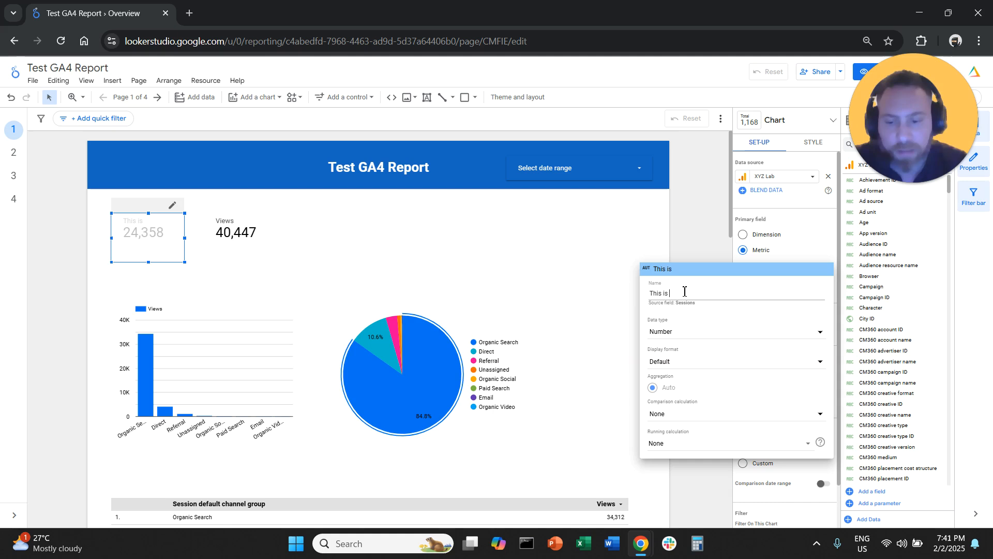
{"action": "type", "text": "the new mrtic name"}
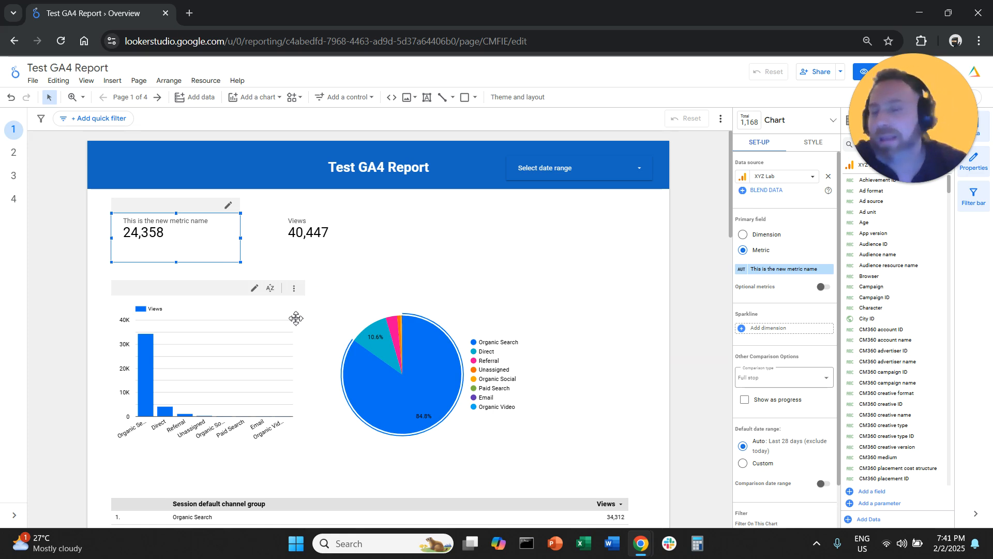
Step: Remove the ARPU metric from the bar chart and rename its Views metric to 'afasafg'
{"action": "left_click", "coordinate": [209, 364]}
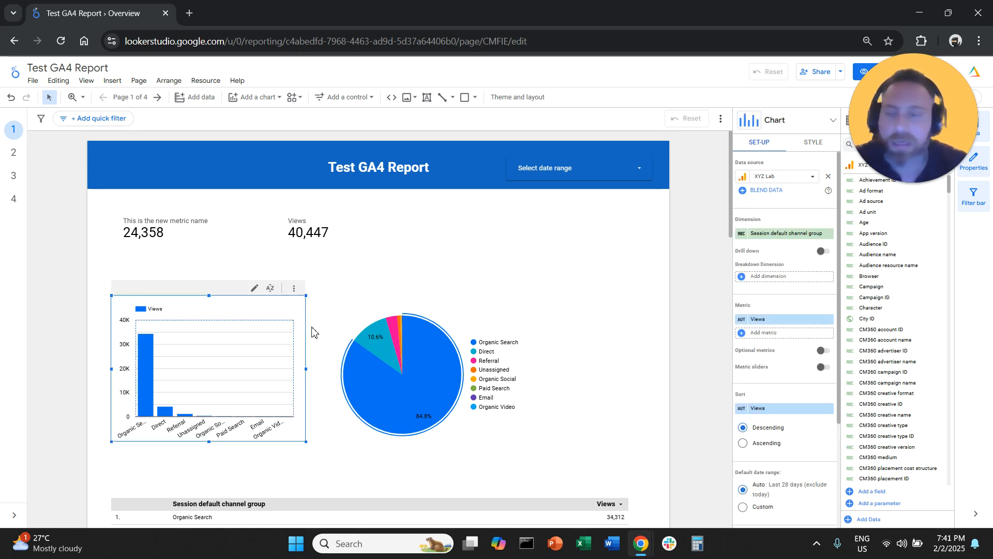
{"action": "mouse_move", "coordinate": [260, 324]}
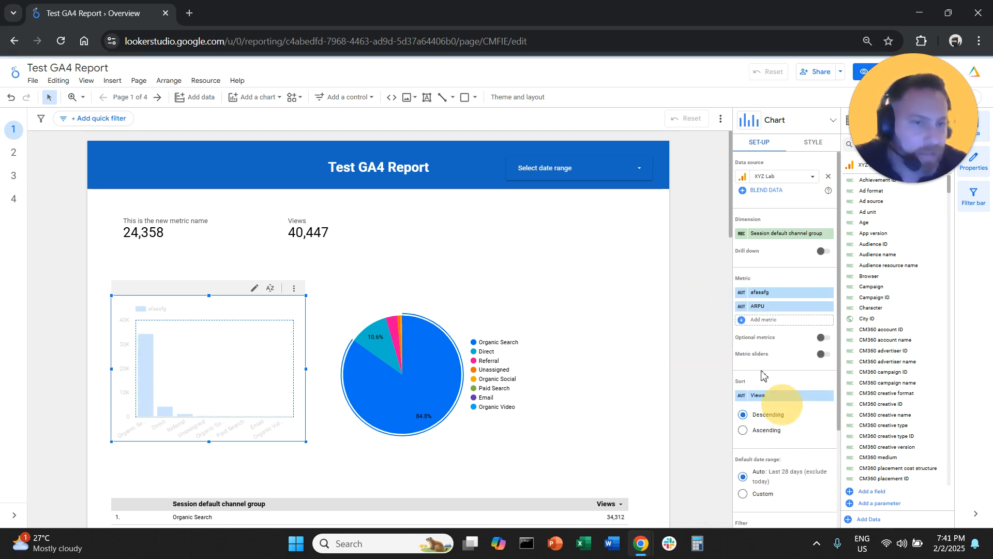
{"action": "left_click", "coordinate": [758, 306]}
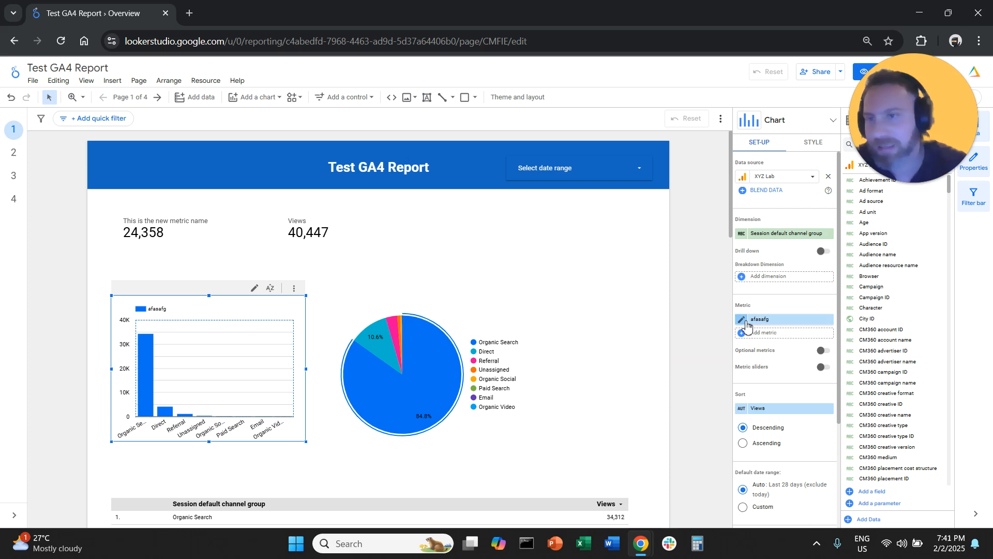
{"action": "mouse_move", "coordinate": [659, 336]}
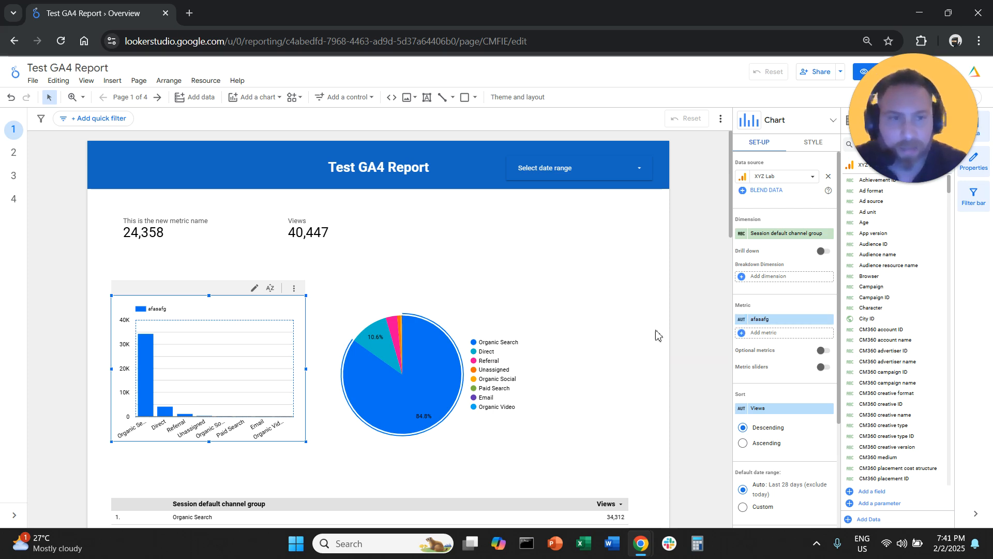
{"action": "mouse_move", "coordinate": [649, 366]}
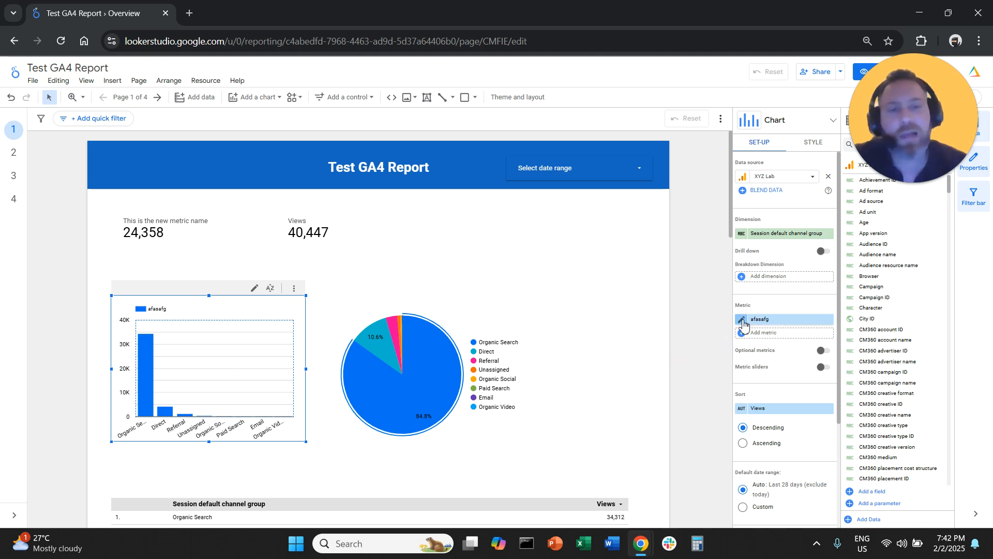
{"action": "left_click", "coordinate": [742, 320]}
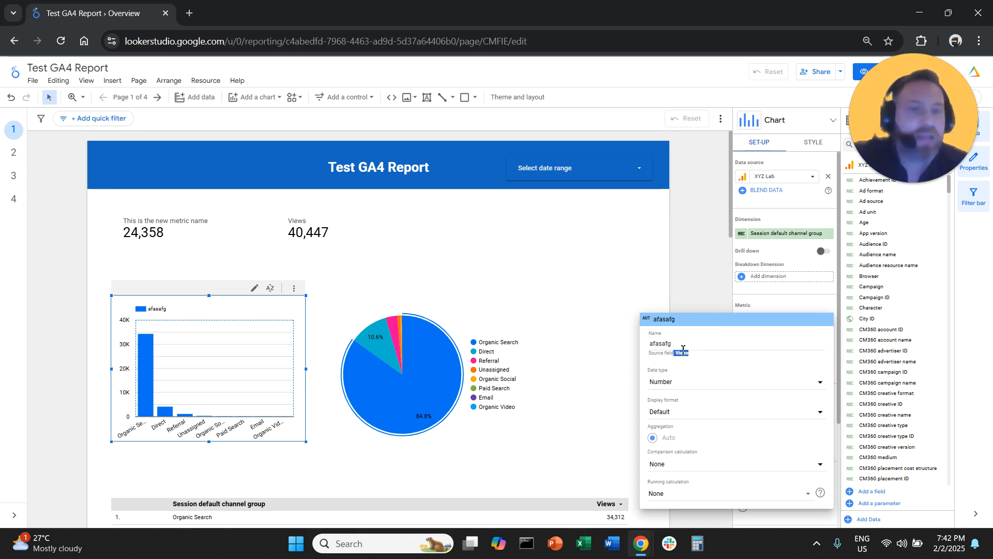
{"action": "mouse_move", "coordinate": [702, 282]}
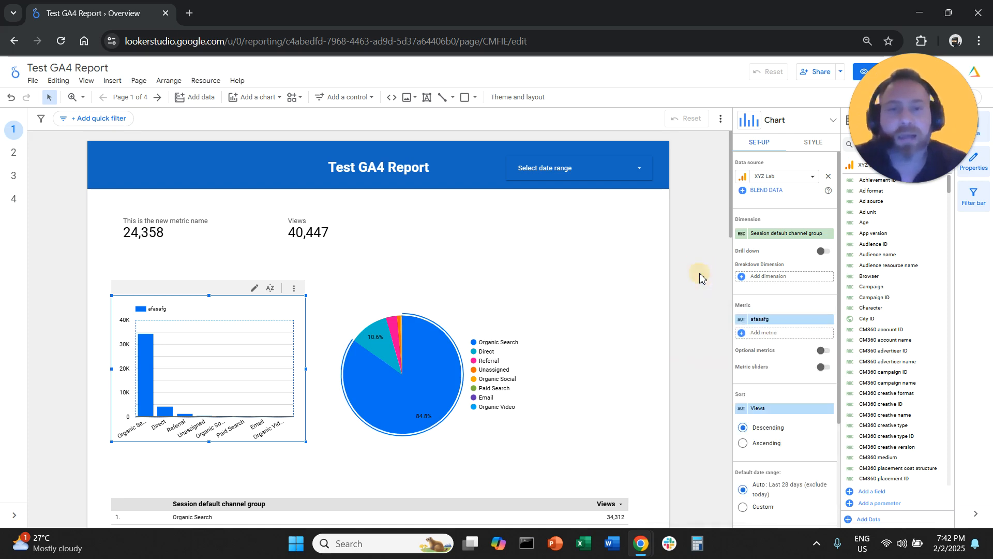
{"action": "mouse_move", "coordinate": [707, 279]}
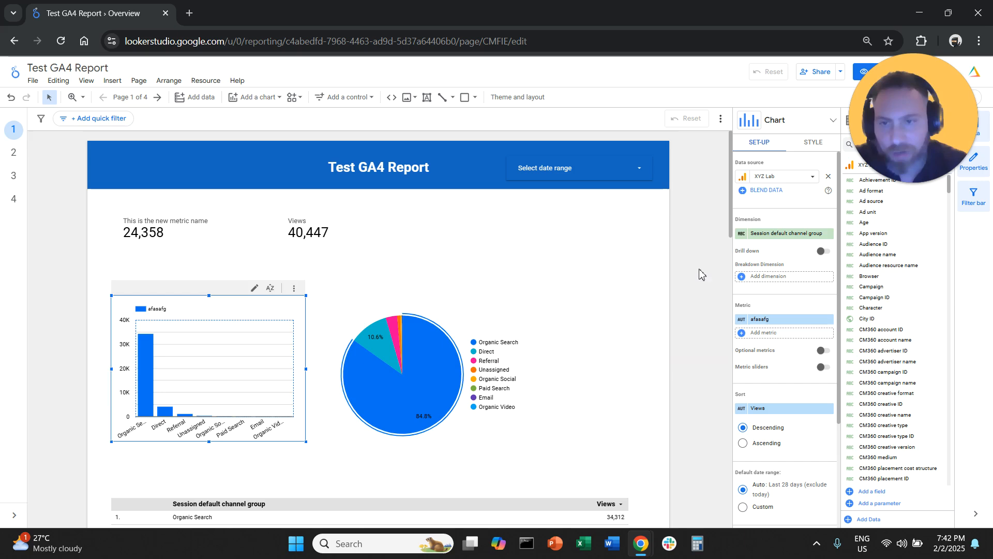
Step: Scroll to the views table and rename its channel group dimension to 'Channel'
{"action": "scroll", "scroll_direction": "down", "scroll_amount": 3}
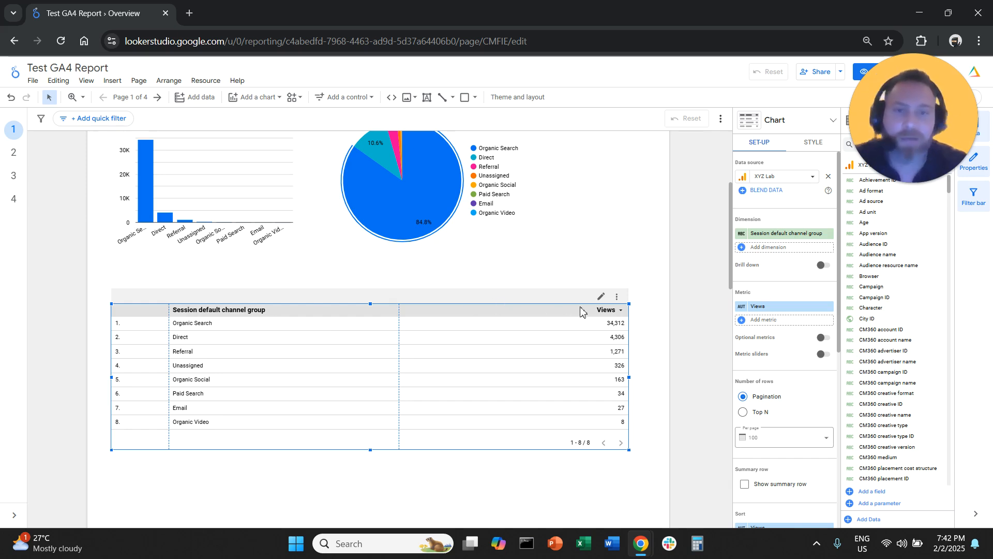
{"action": "mouse_move", "coordinate": [663, 314]}
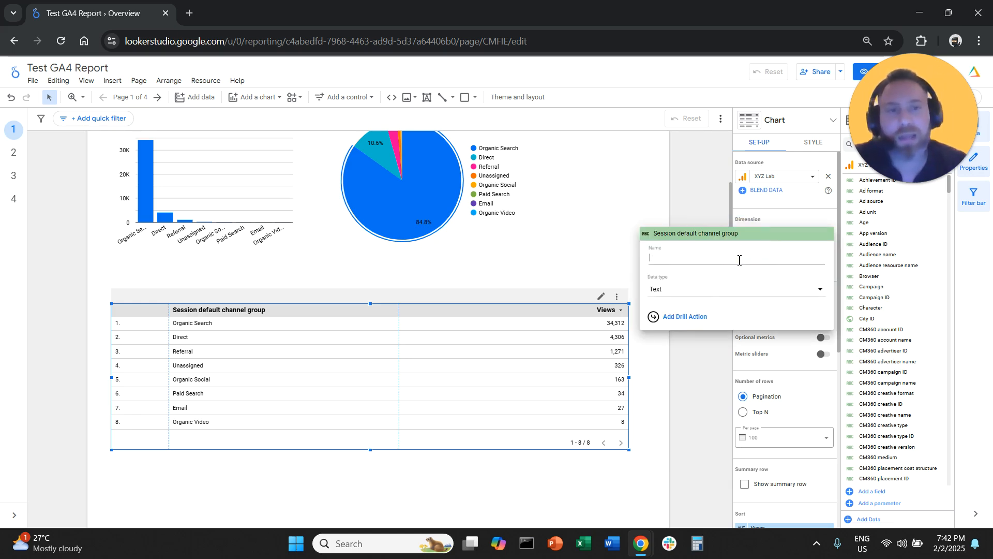
{"action": "type", "text": "Channe"}
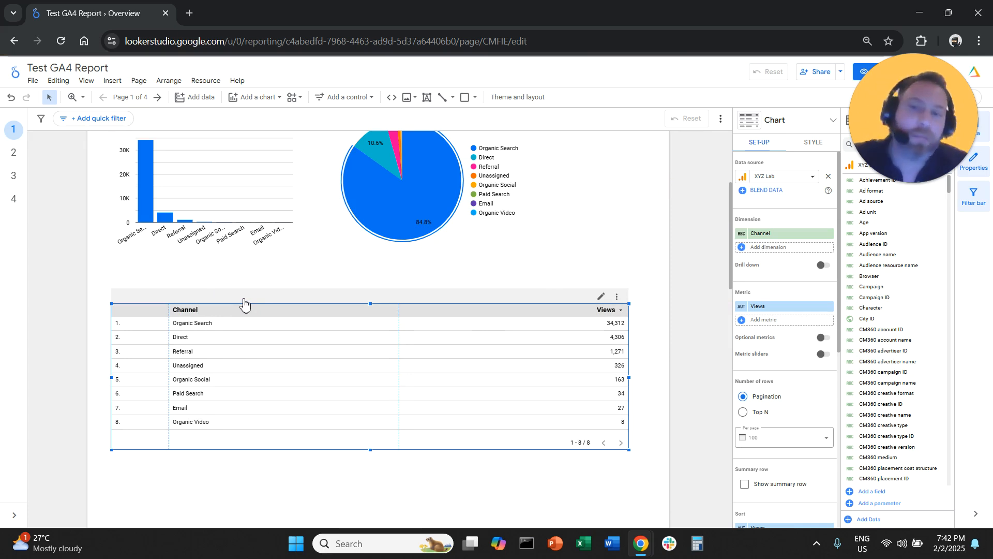
{"action": "mouse_move", "coordinate": [217, 336]}
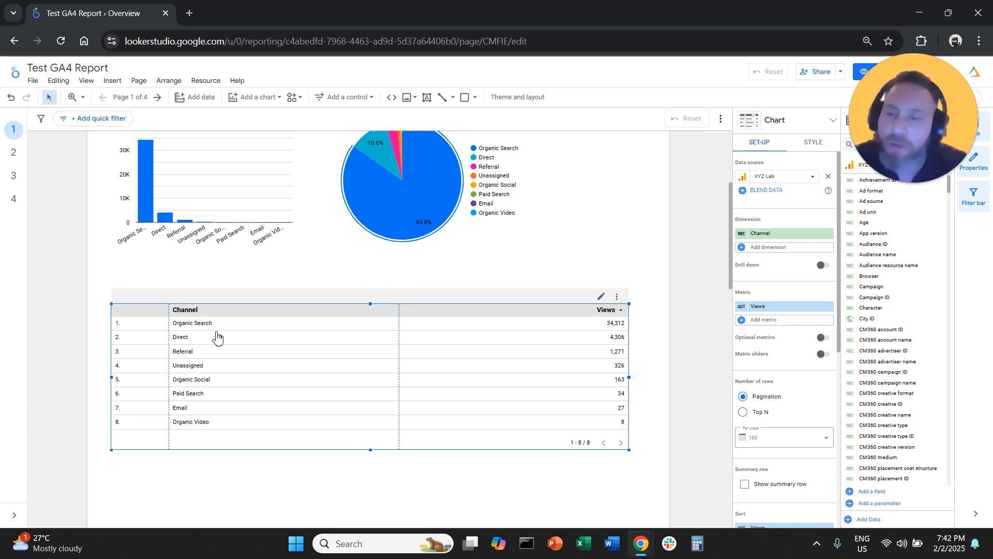
{"action": "mouse_move", "coordinate": [203, 324]}
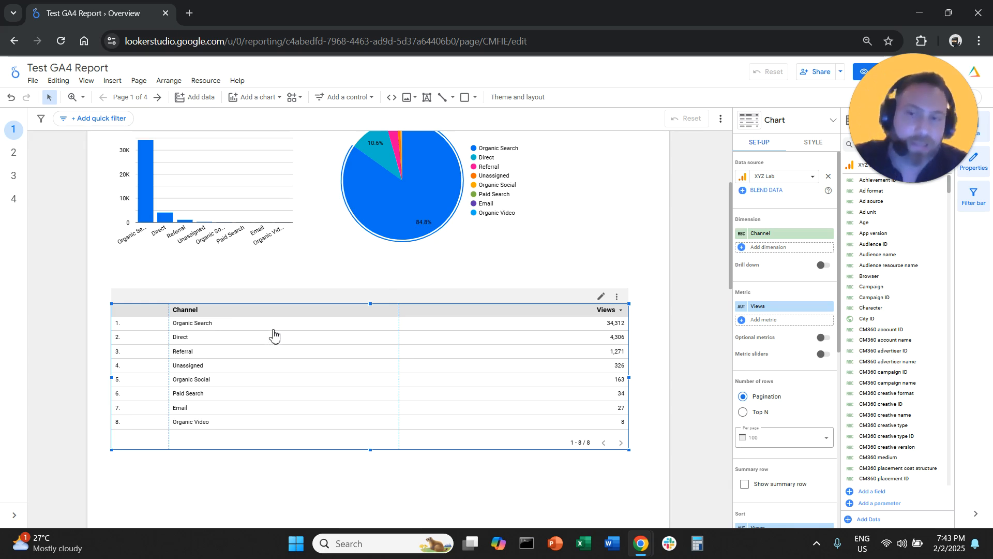
{"action": "mouse_move", "coordinate": [275, 334]}
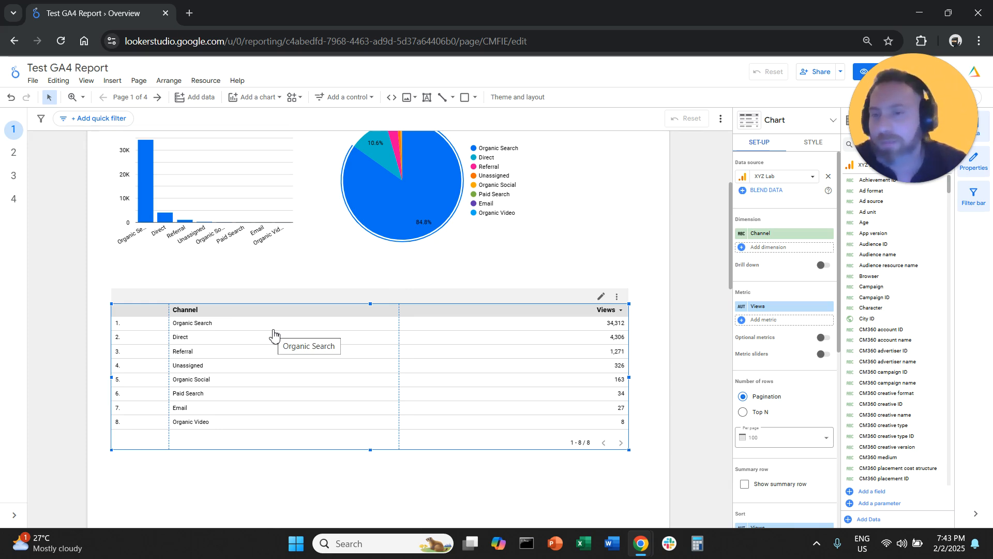
{"action": "mouse_move", "coordinate": [689, 279]}
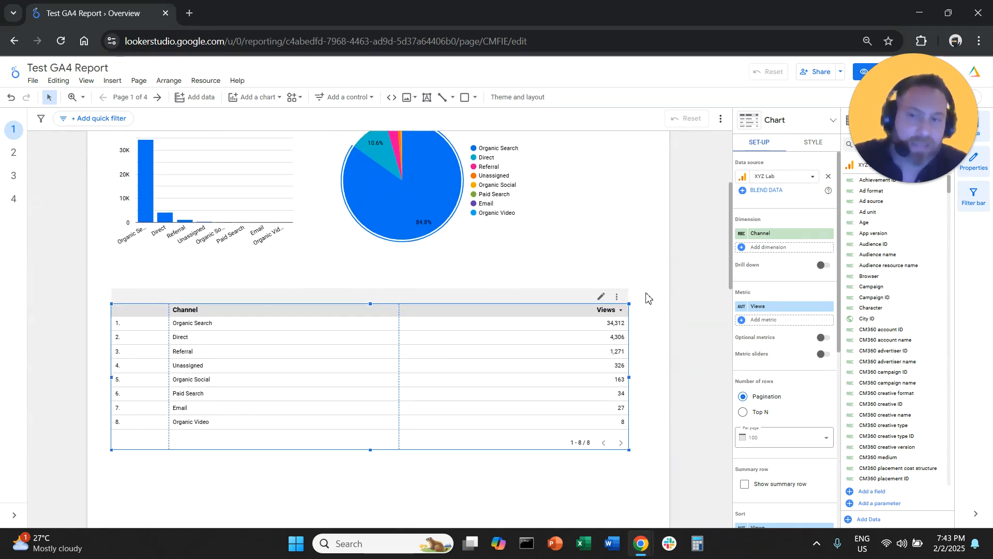
{"action": "mouse_move", "coordinate": [674, 298]}
{"action": "type", "text": "age"}
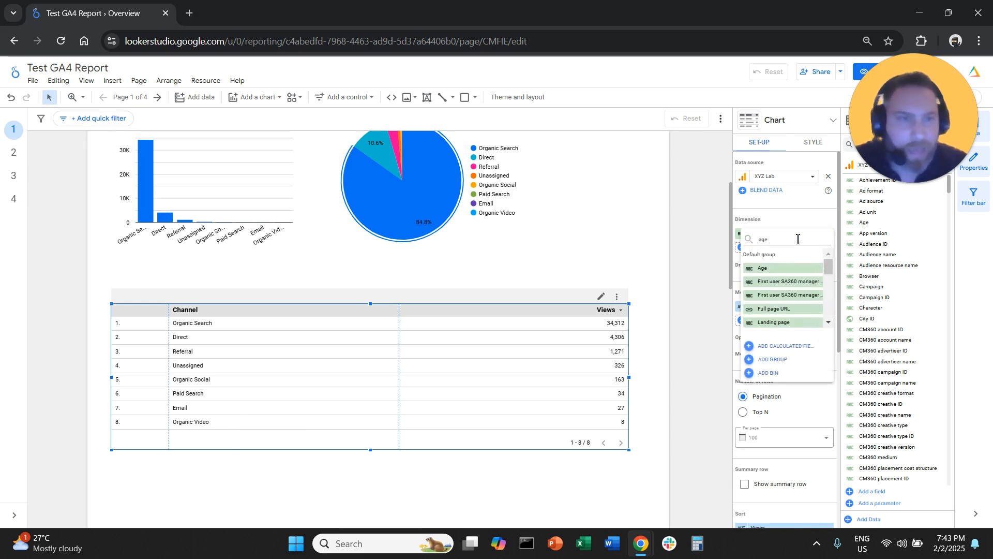
Step: Switch the views table's dimension to Age and rename it 'Age Group'
{"action": "left_click", "coordinate": [764, 268]}
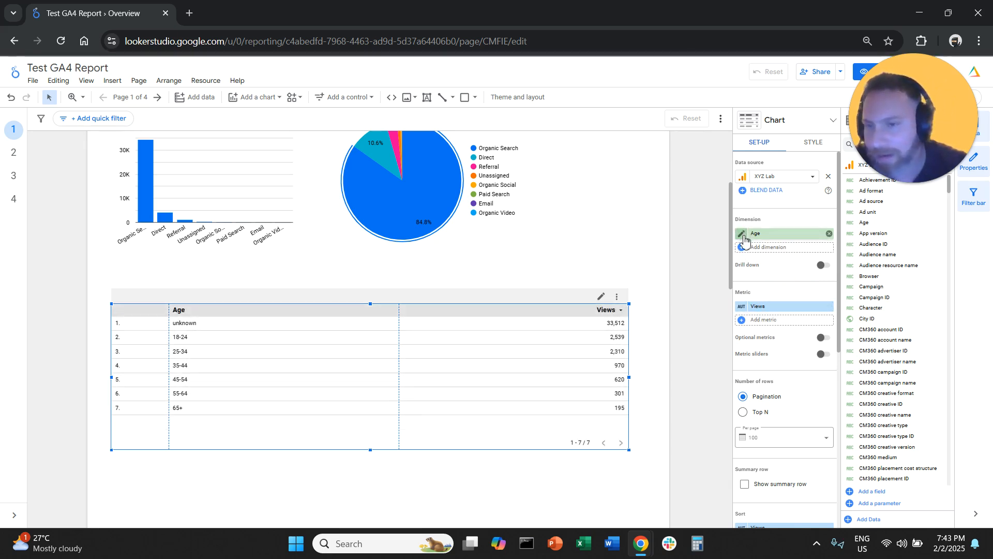
{"action": "left_click", "coordinate": [740, 234]}
{"action": "type", "text": "Age Group"}
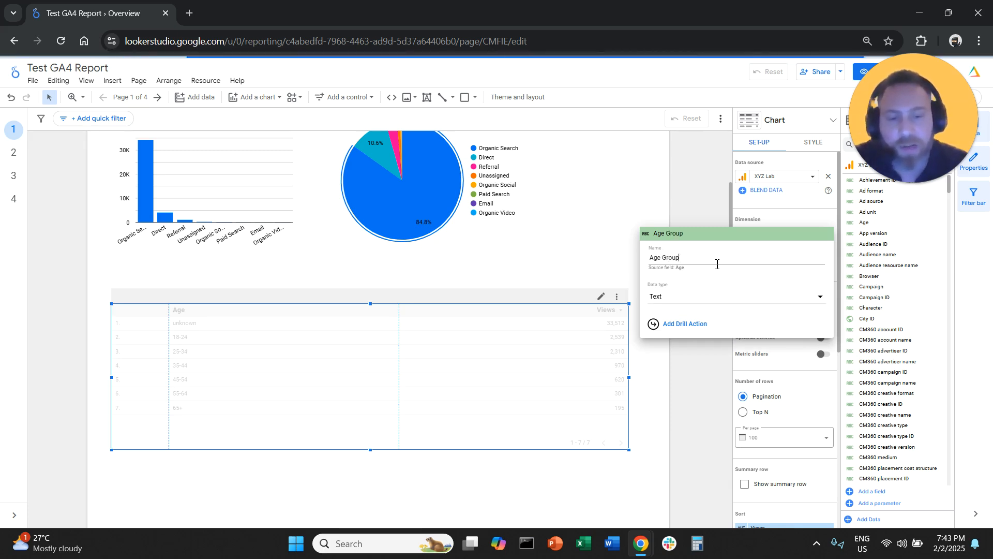
{"action": "type", "text": "sgsrhsh"}
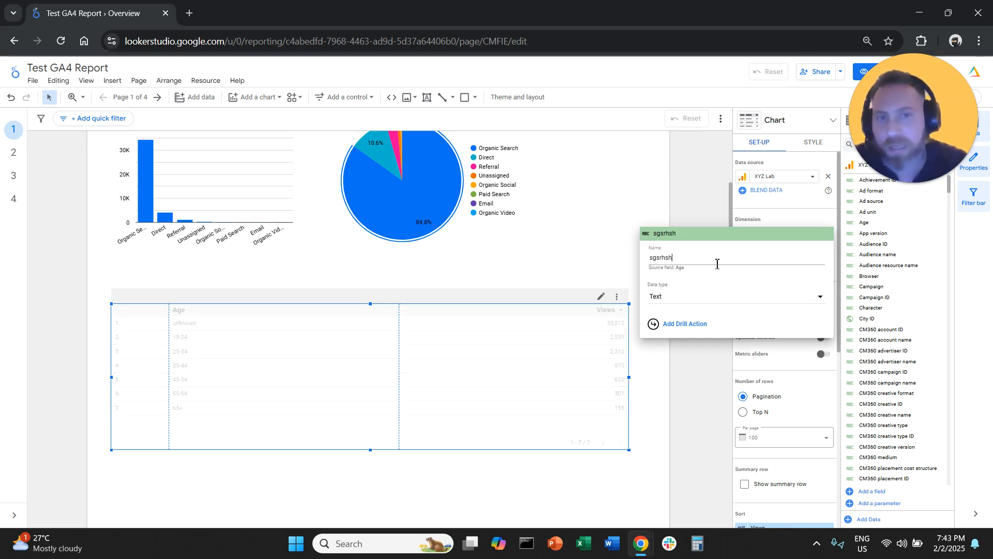
{"action": "left_click", "coordinate": [184, 322]}
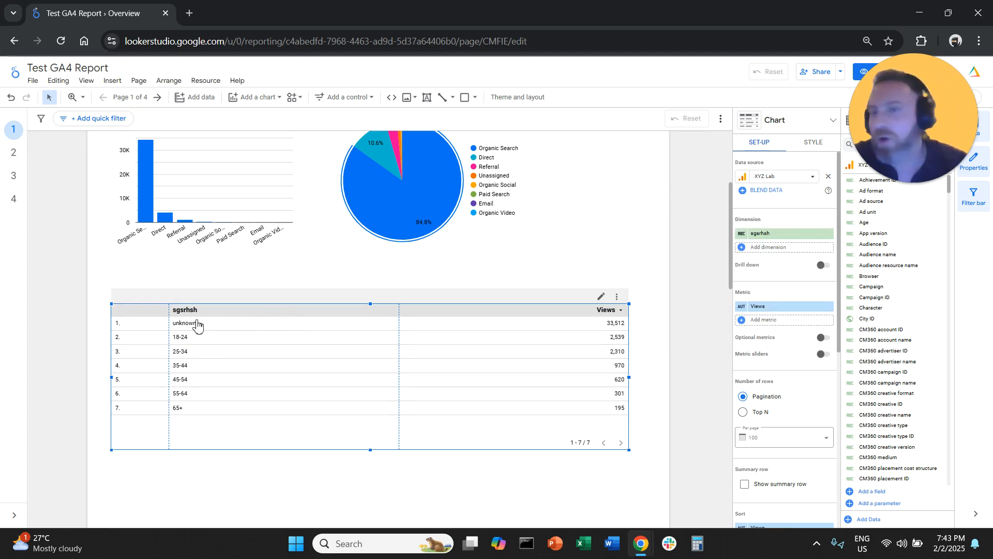
{"action": "mouse_move", "coordinate": [190, 348]}
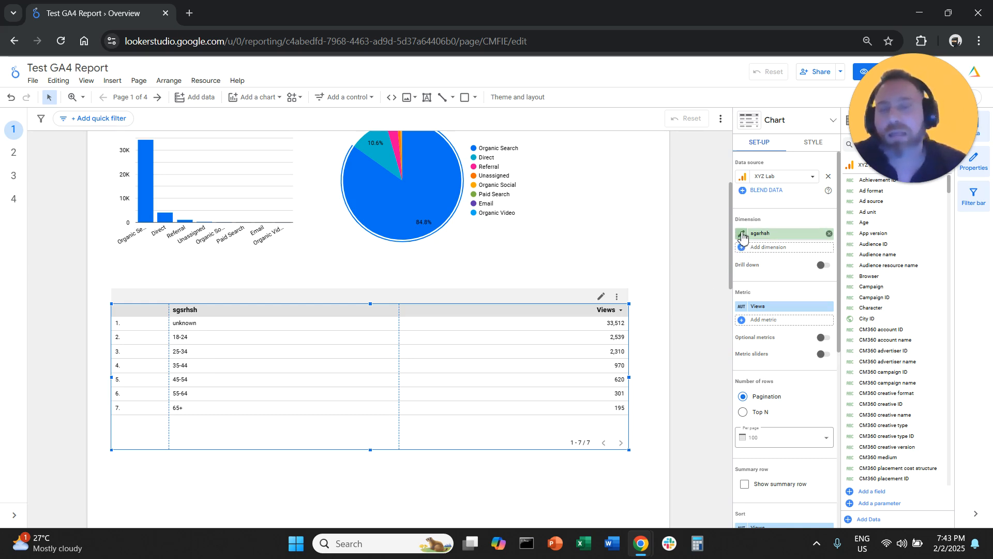
{"action": "left_click", "coordinate": [760, 234]}
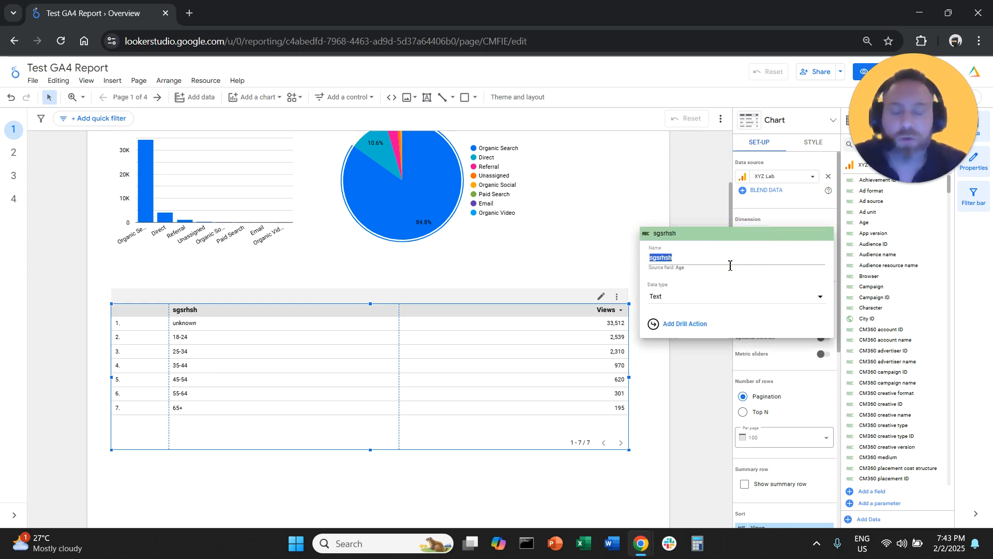
{"action": "type", "text": "Age Gro"}
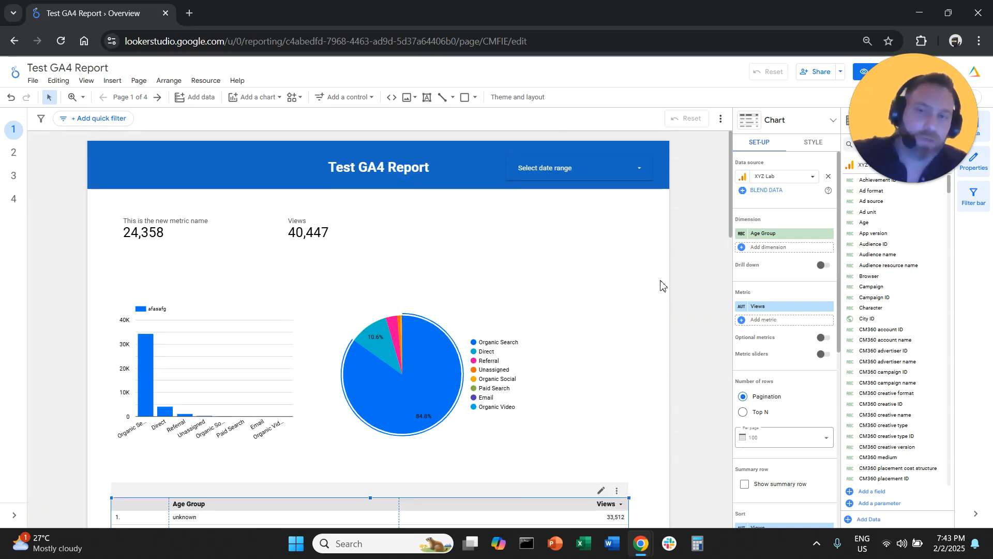
{"action": "mouse_move", "coordinate": [671, 319]}
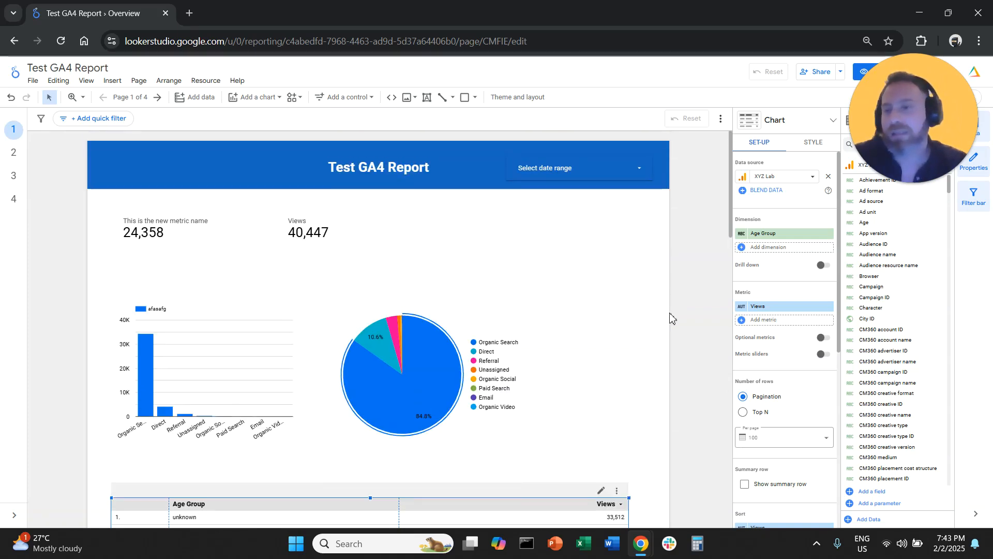
Step: Scroll the report and bring up the Insert menu's chart and control types
{"action": "scroll", "scroll_direction": "down", "scroll_amount": 3}
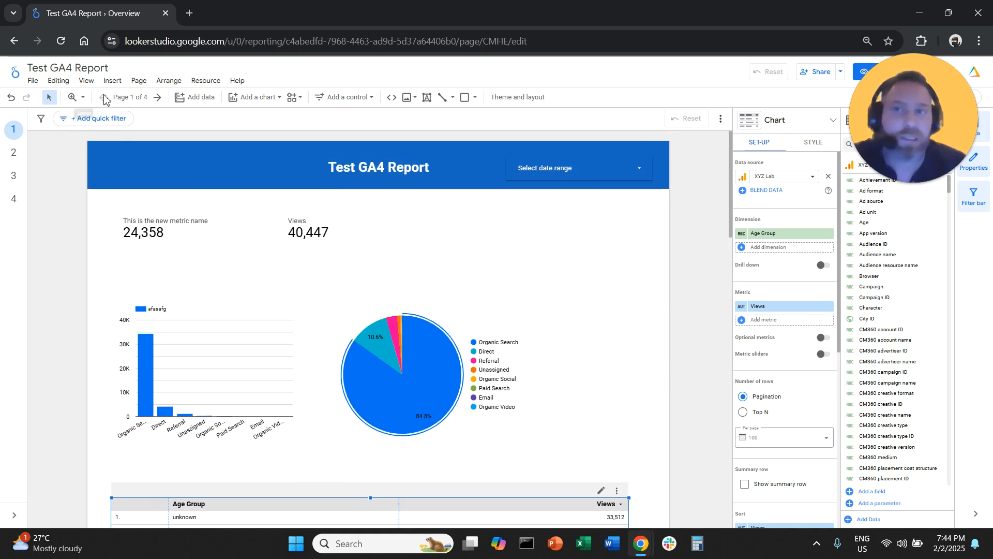
{"action": "left_click", "coordinate": [112, 81]}
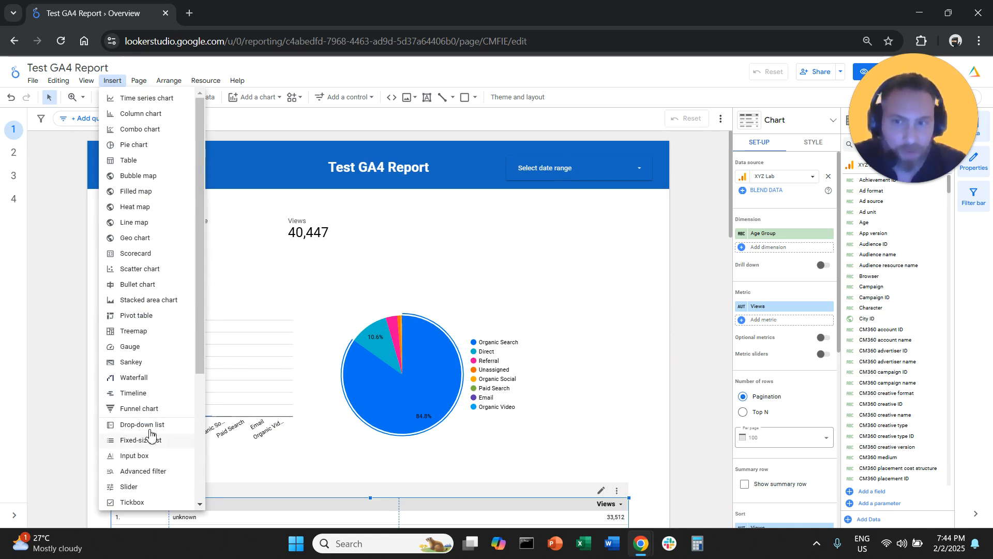
Step: Add a channel group drop-down list control and rename its field 'Select Channel'
{"action": "left_click", "coordinate": [140, 424]}
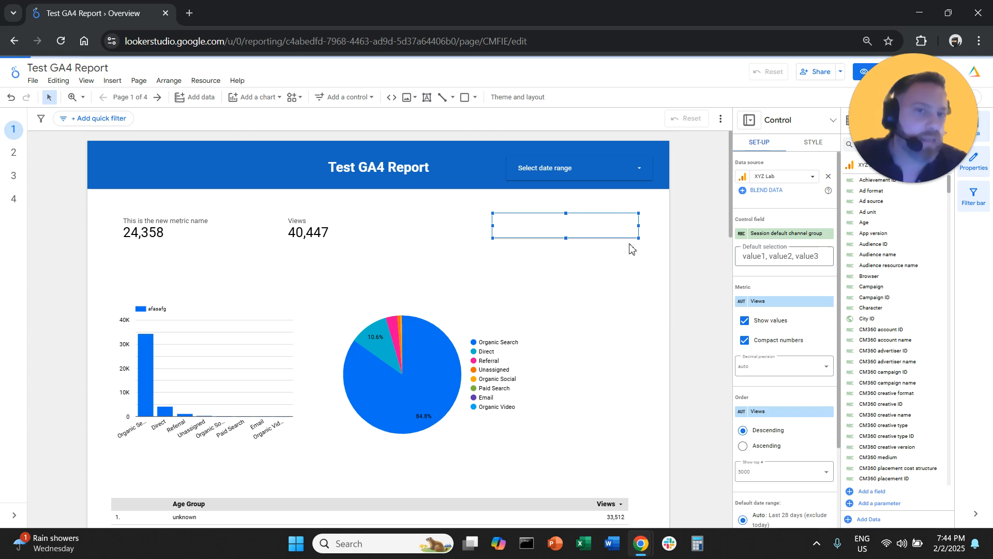
{"action": "left_click", "coordinate": [565, 225]}
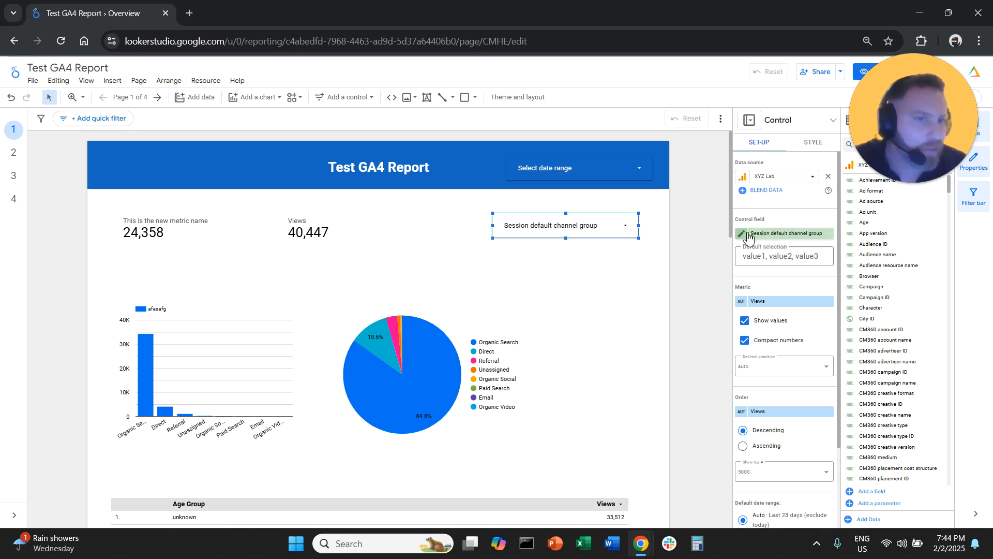
{"action": "type", "text": "Seel"}
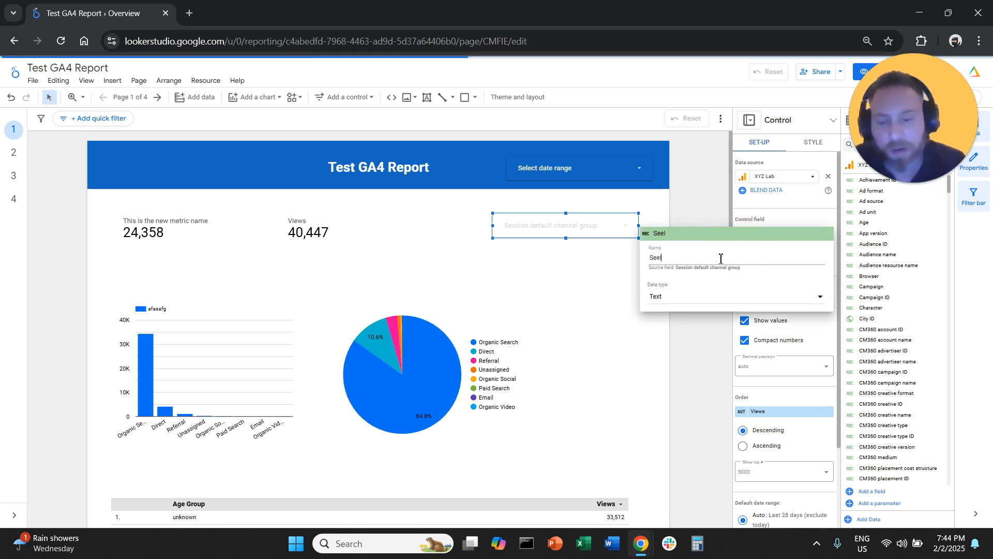
{"action": "type", "text": "Select Chann"}
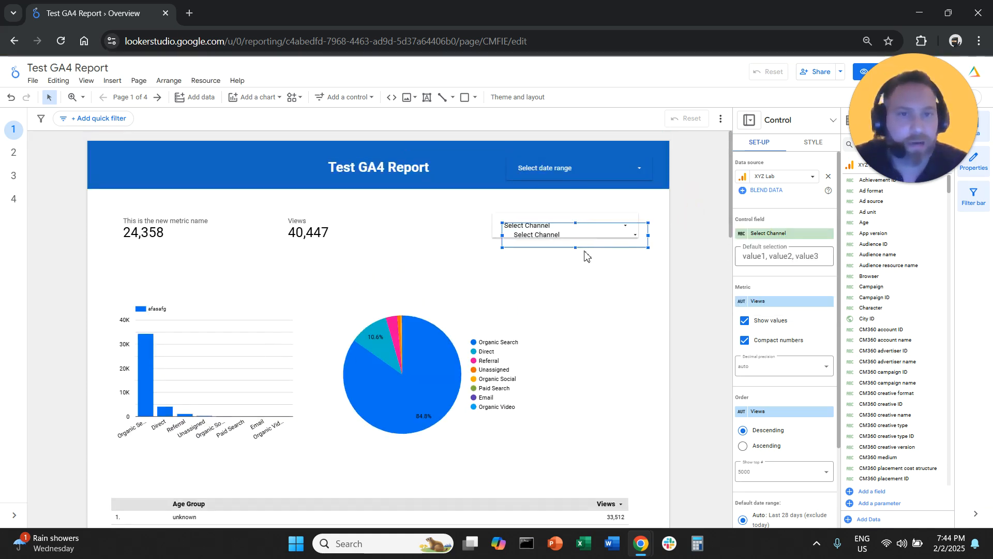
Step: Change the copied drop-down's field to Country and rename it 'Select Country'
{"action": "left_click", "coordinate": [564, 234]}
{"action": "type", "text": "coun"}
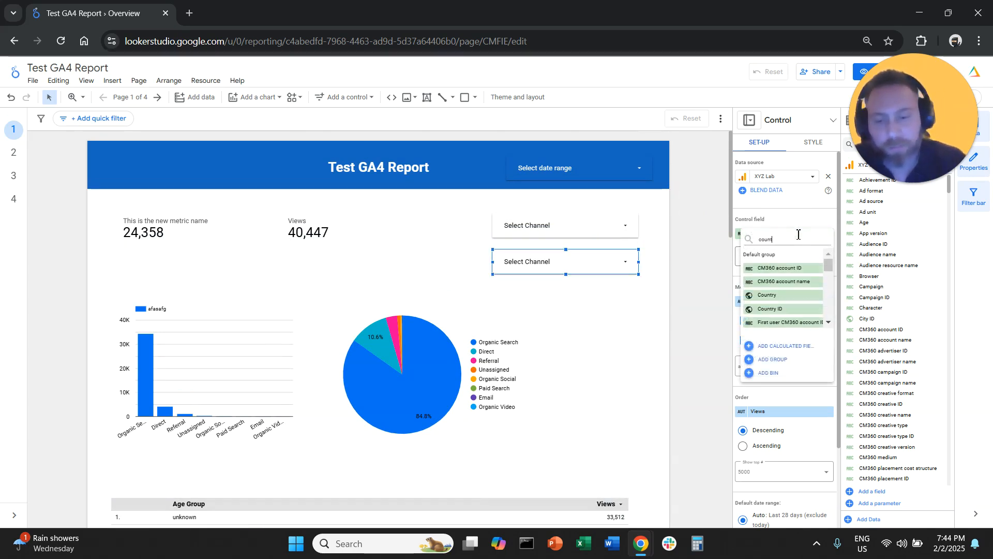
{"action": "left_click", "coordinate": [767, 294]}
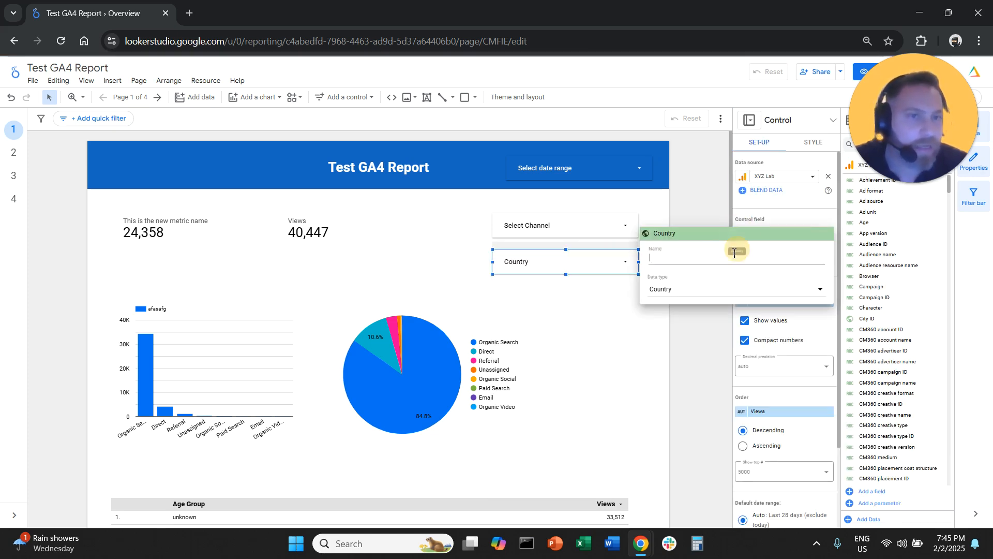
{"action": "type", "text": "Select Country"}
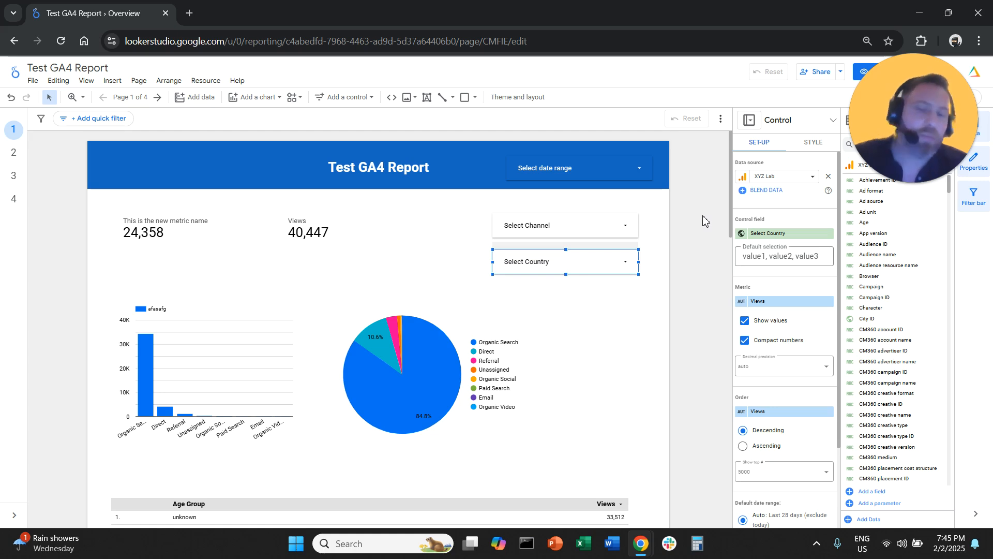
{"action": "mouse_move", "coordinate": [695, 237]}
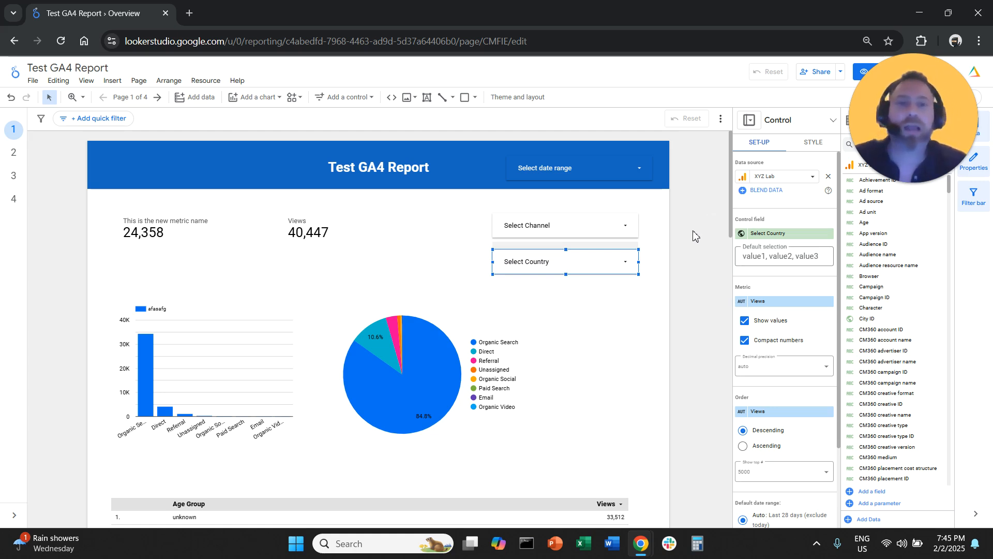